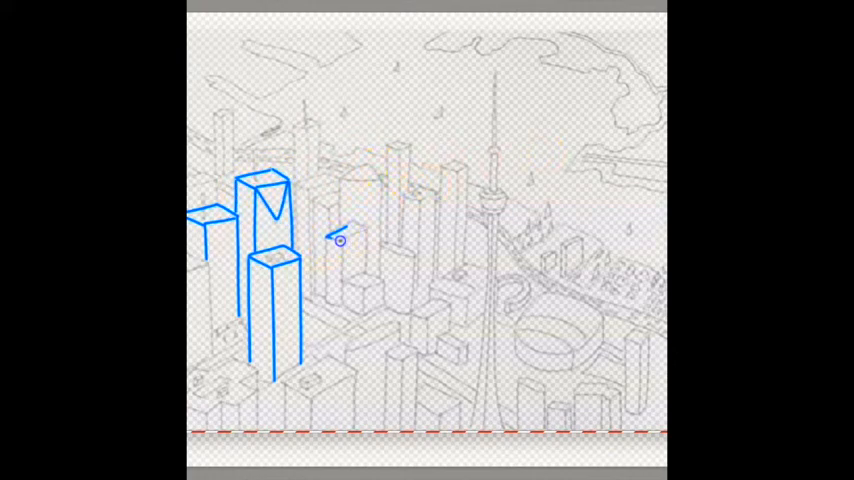
Trace another vertical edge of a left skyscraper with a blue line.
drag(340, 238, 334, 304)
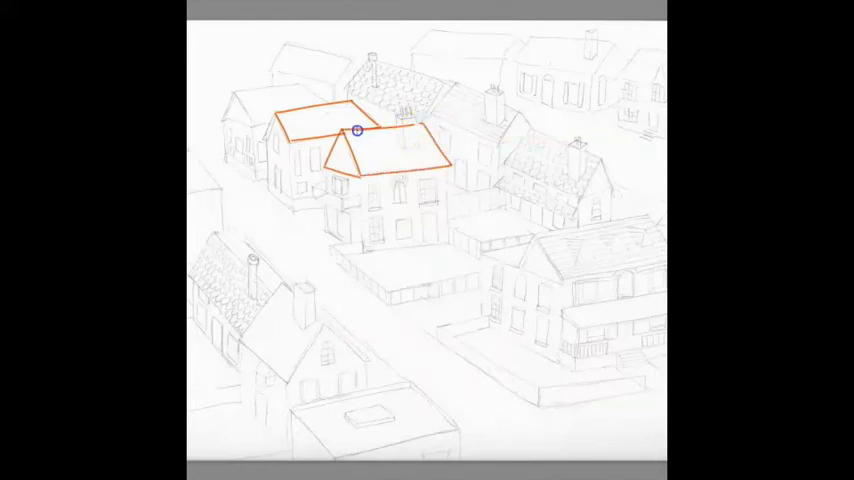
Outline the back house's trapezoid roof in orange and trace the front house's left wall.
drag(357, 131, 267, 73)
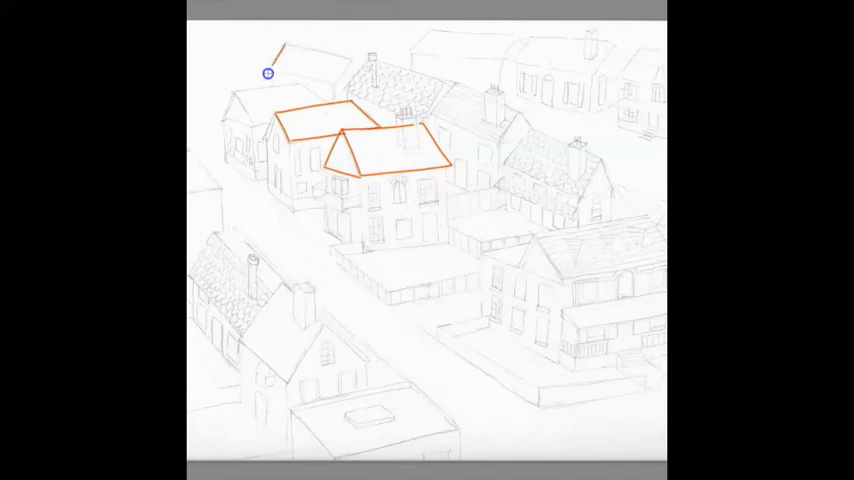
drag(267, 73, 343, 86)
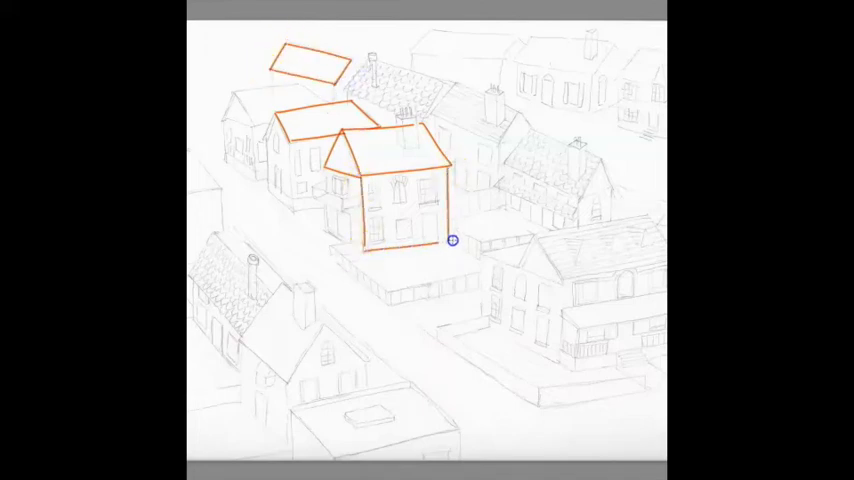
drag(451, 240, 365, 253)
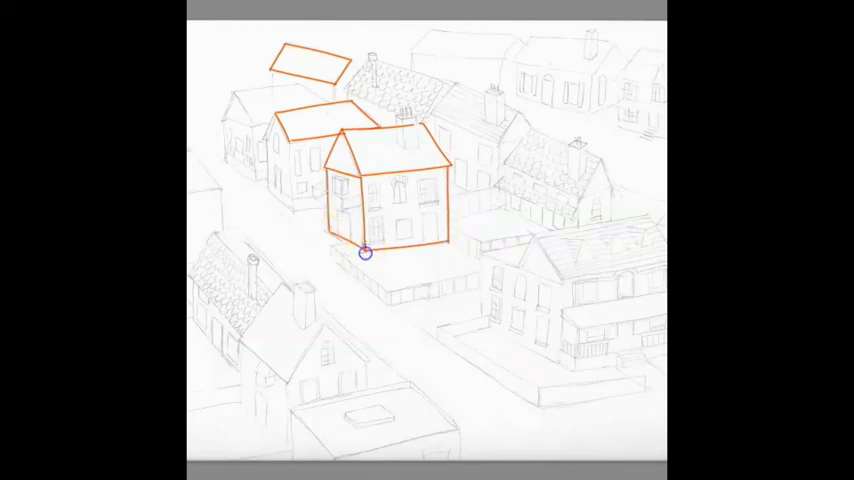